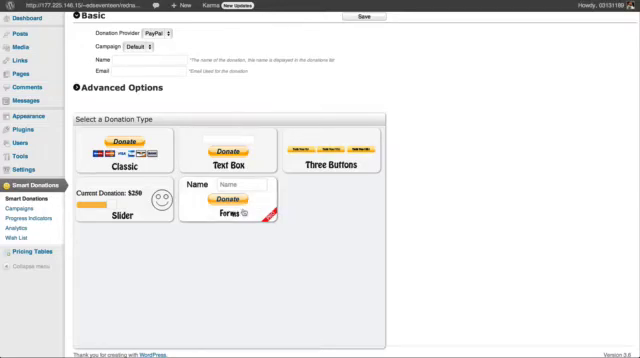
- Choose the Forms donation type and name the donation 'My First Form Donation'
{"action": "left_click", "coordinate": [224, 208]}
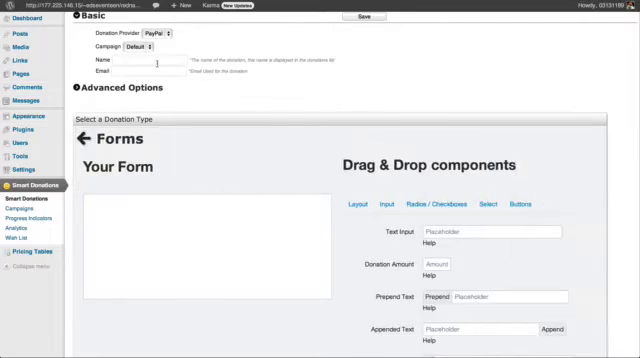
{"action": "mouse_move", "coordinate": [173, 92]}
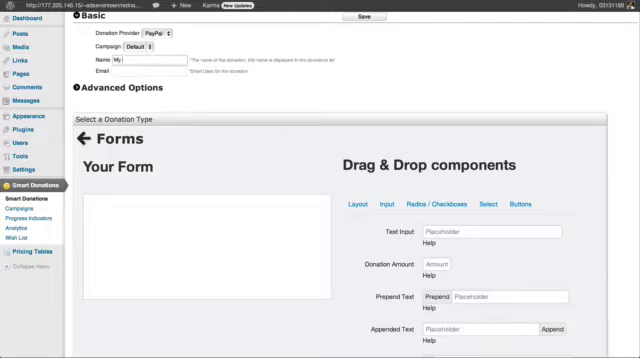
{"action": "type", "text": "My First Form"}
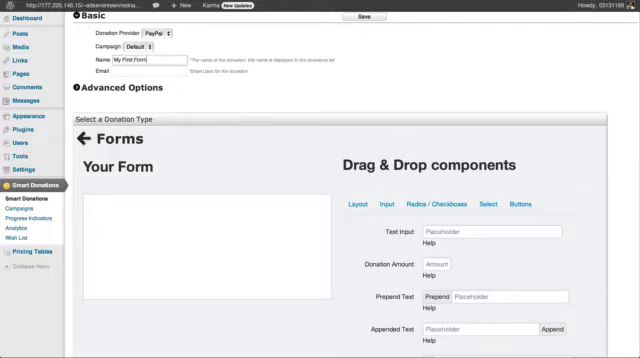
{"action": "type", "text": "Donation"}
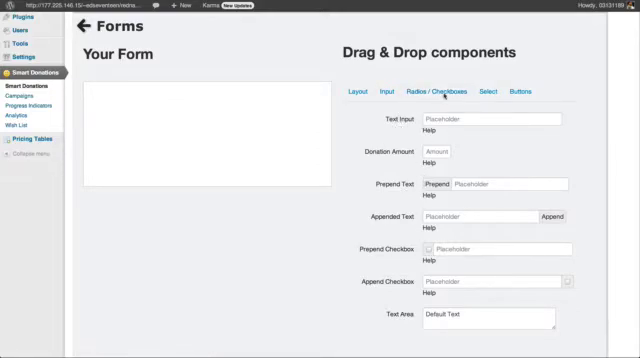
{"action": "left_click", "coordinate": [440, 92]}
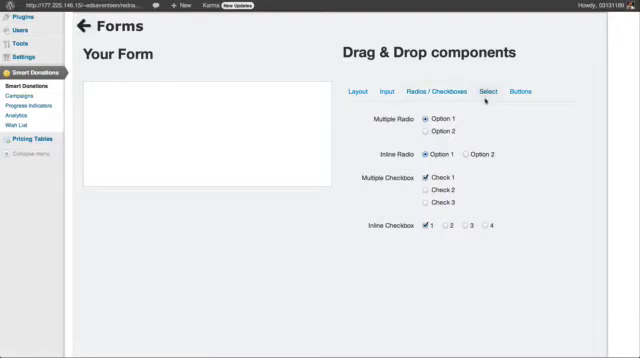
{"action": "left_click", "coordinate": [525, 92]}
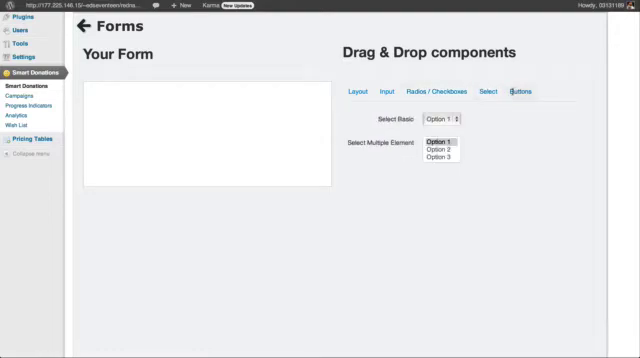
{"action": "left_click", "coordinate": [520, 92]}
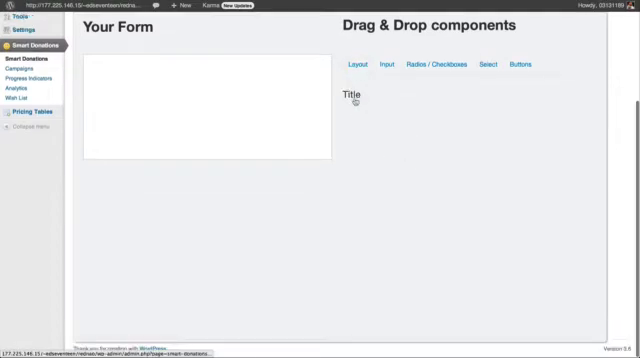
{"action": "mouse_move", "coordinate": [405, 110]}
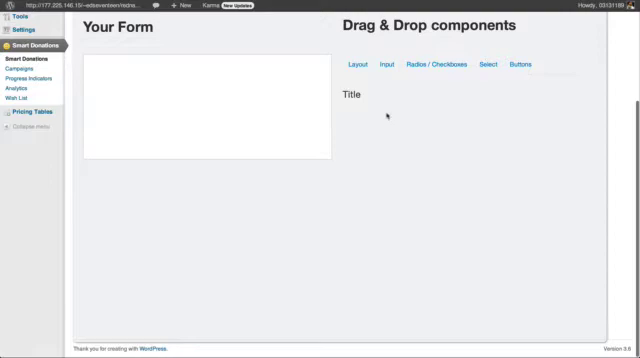
{"action": "scroll", "scroll_direction": "up", "scroll_amount": 3}
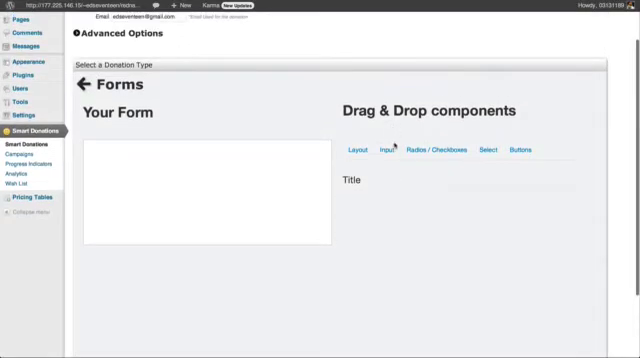
- Add Text Input, Donation Amount, Multiple Checkbox and Donate button, then relabel the text input 'Name'
{"action": "left_click", "coordinate": [386, 189]}
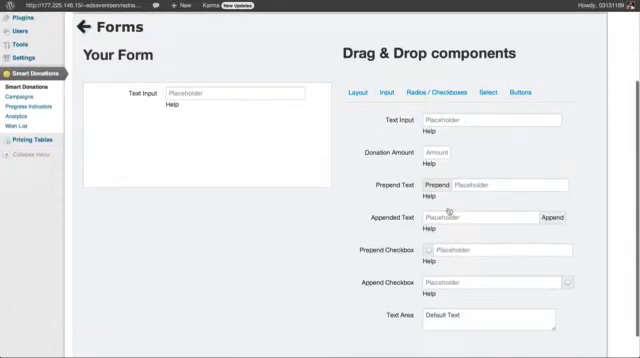
{"action": "left_click", "coordinate": [436, 92]}
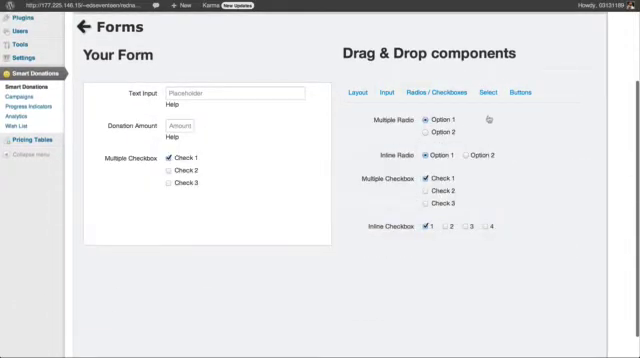
{"action": "left_click", "coordinate": [521, 92]}
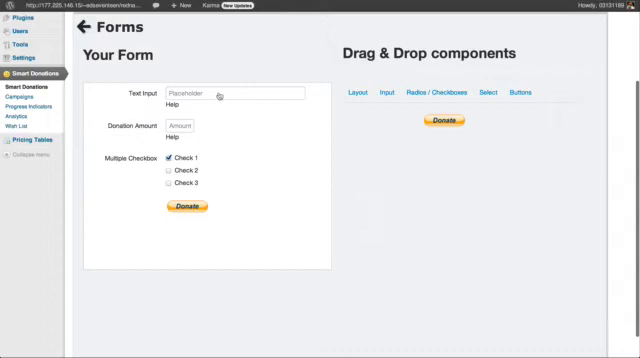
{"action": "left_click", "coordinate": [200, 92]}
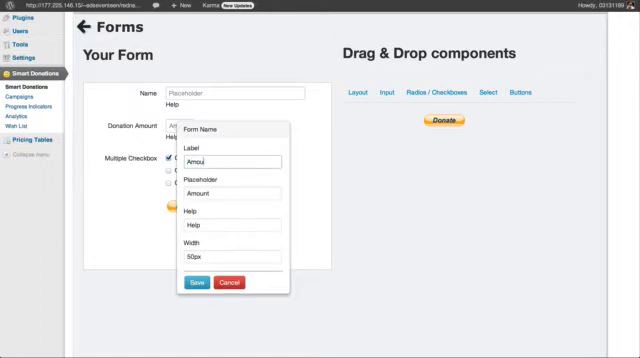
- Label the amount field 'Amount' and give the 'Options' checkbox group choices Two and Three
{"action": "left_click", "coordinate": [196, 282]}
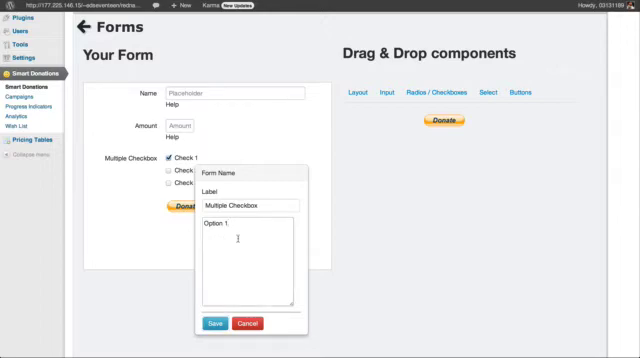
{"action": "type", "text": "Two"}
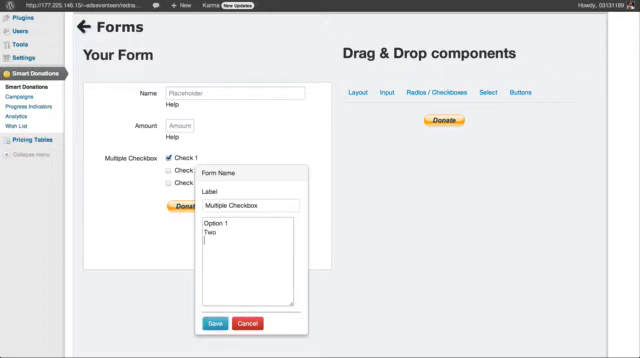
{"action": "type", "text": "Three"}
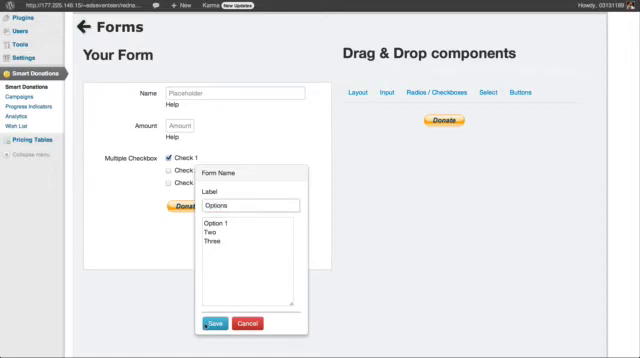
{"action": "left_click", "coordinate": [213, 322]}
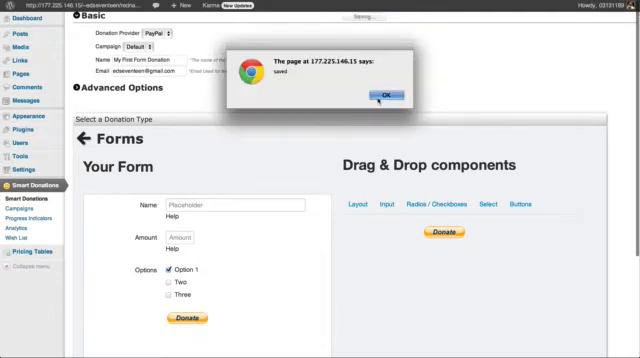
- Dismiss the 'saved' confirmation alert and go to the posts list
{"action": "left_click", "coordinate": [385, 89]}
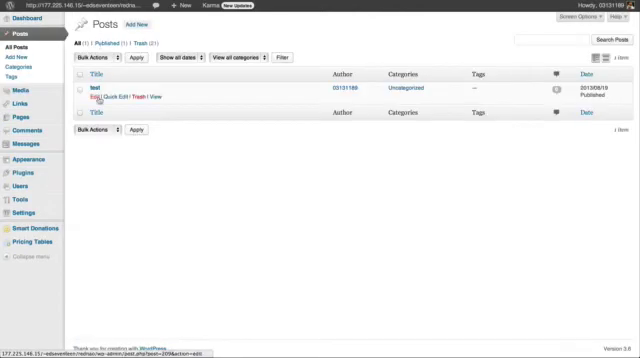
- Edit the 'test' post and insert the My First Form Donation form
{"action": "left_click", "coordinate": [90, 90]}
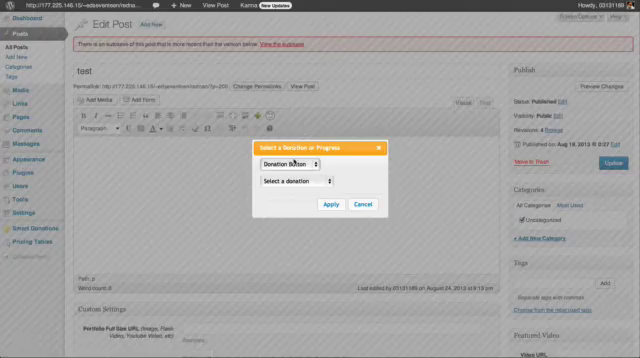
{"action": "left_click", "coordinate": [290, 181]}
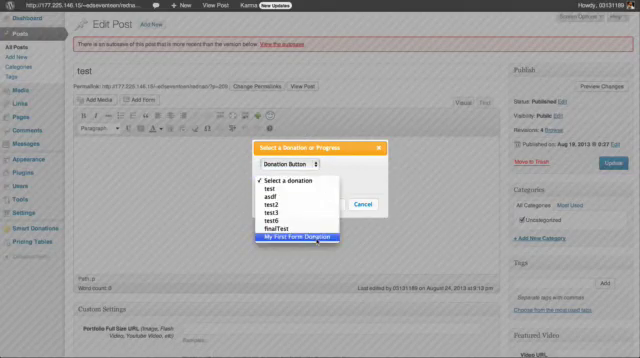
{"action": "left_click", "coordinate": [305, 235]}
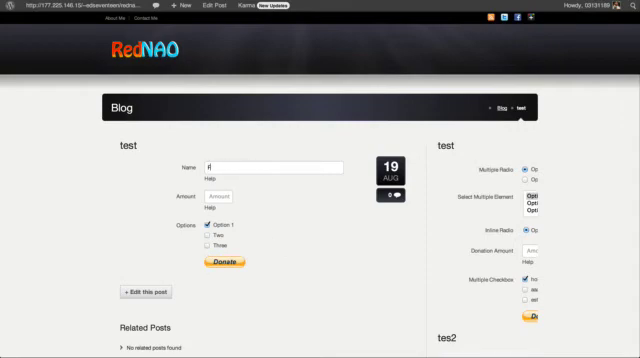
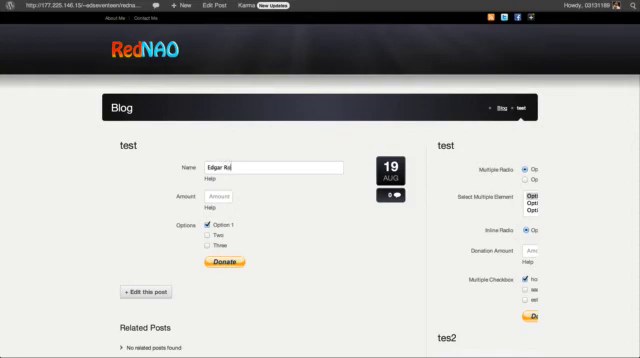
{"action": "type", "text": "11"}
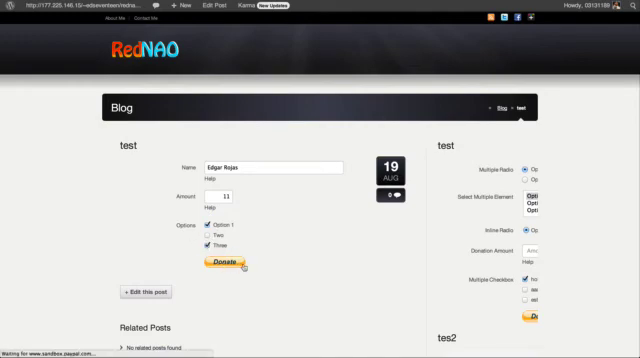
{"action": "mouse_move", "coordinate": [277, 192]}
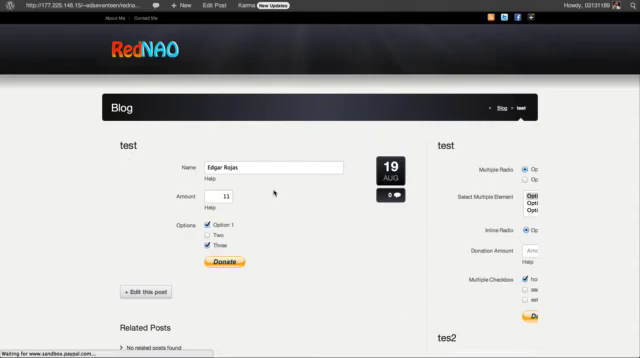
- Log in to PayPal and confirm the $11.00 USD donation
{"action": "left_click", "coordinate": [220, 264]}
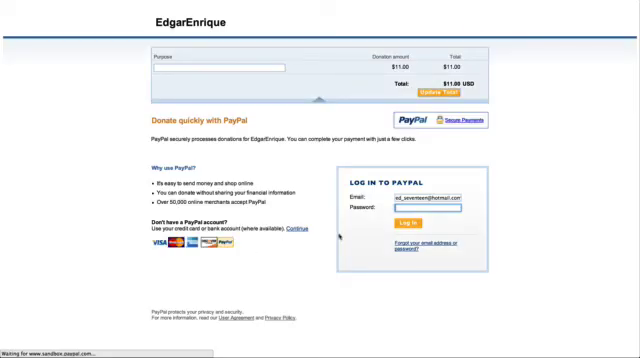
{"action": "type", "text": "password"}
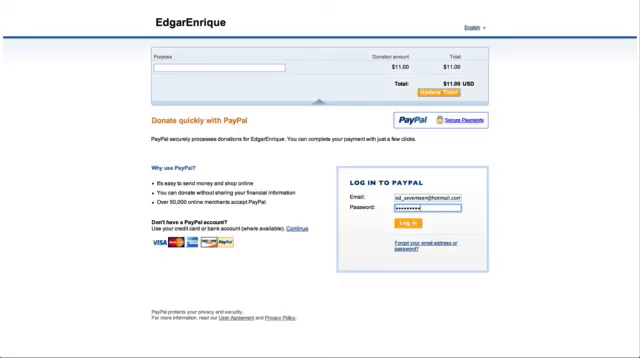
{"action": "left_click", "coordinate": [394, 225]}
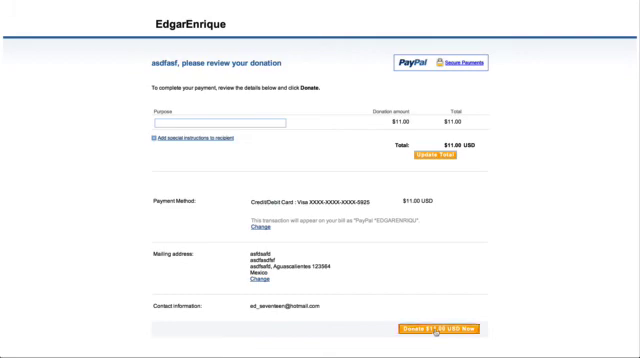
{"action": "left_click", "coordinate": [437, 327]}
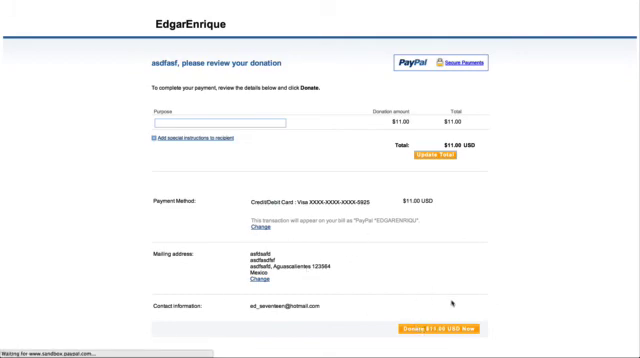
{"action": "left_click", "coordinate": [438, 327]}
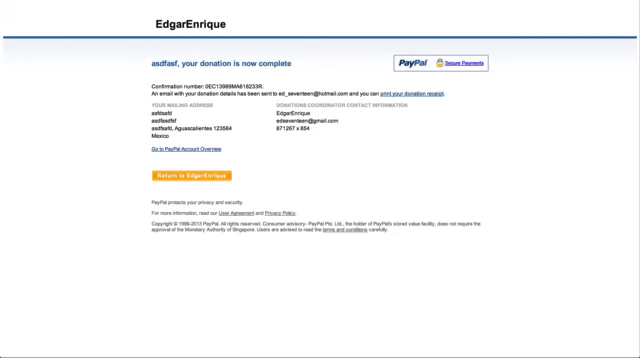